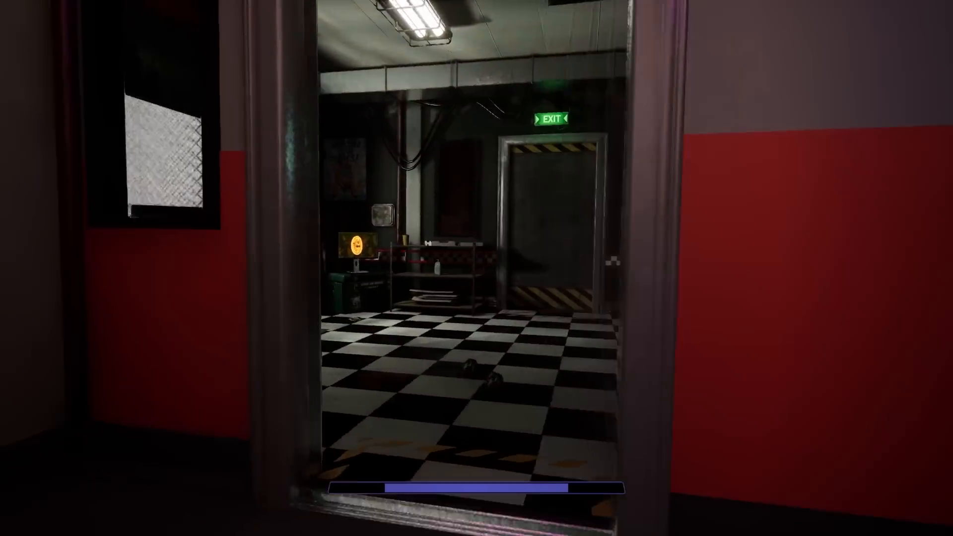
mouse_move(477, 268)
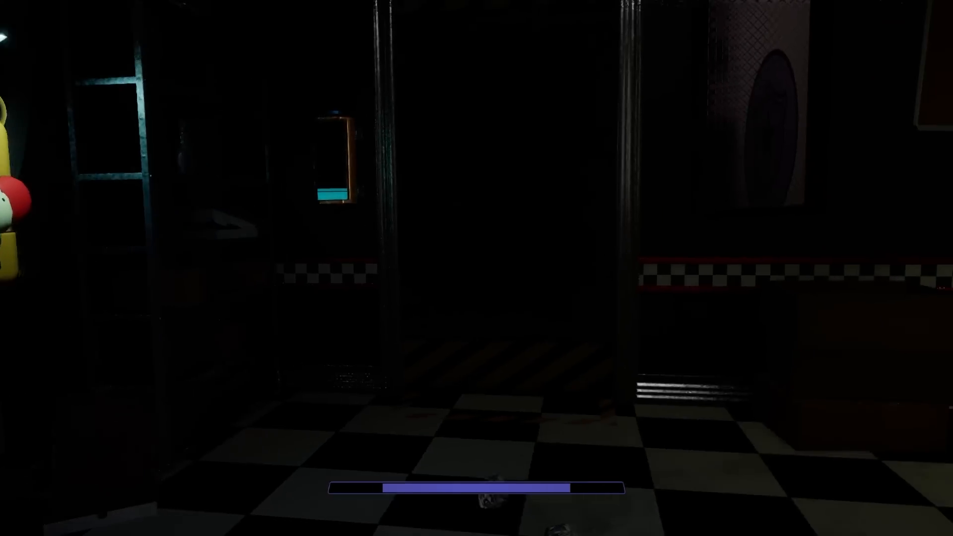